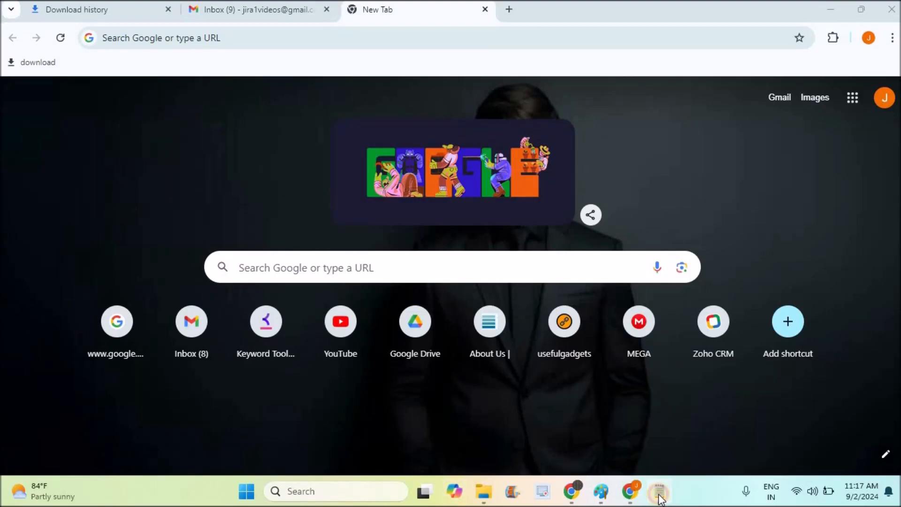
Check the Chrome version from the menu's Help, showing 128.0.6613.86 nearly up to date.
left_click(659, 491)
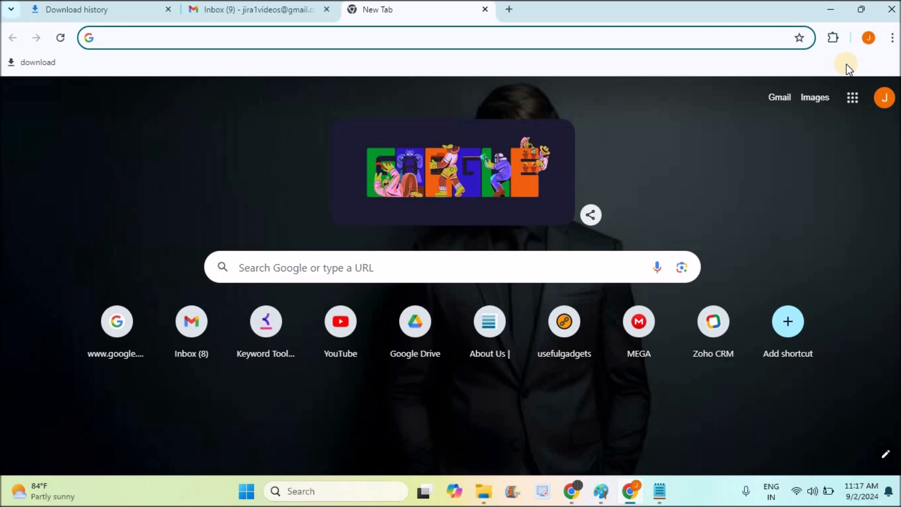
mouse_move(850, 68)
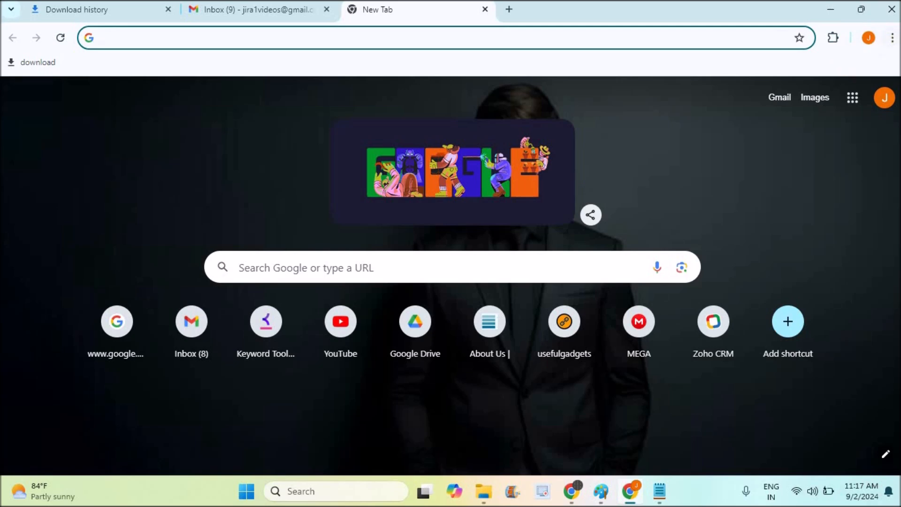
left_click(892, 38)
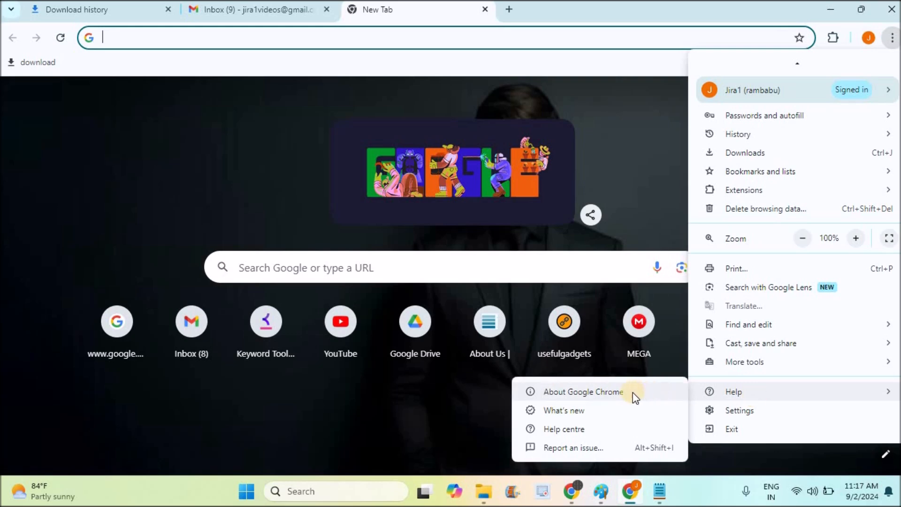
left_click(582, 392)
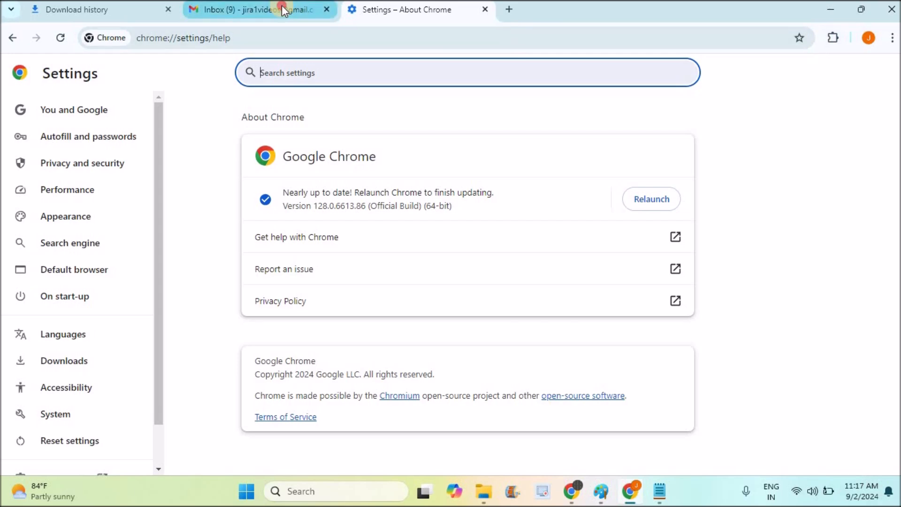
Switch to Gmail and view the message titled image with its screenshot attachment, dismissing the emoji tip.
left_click(252, 9)
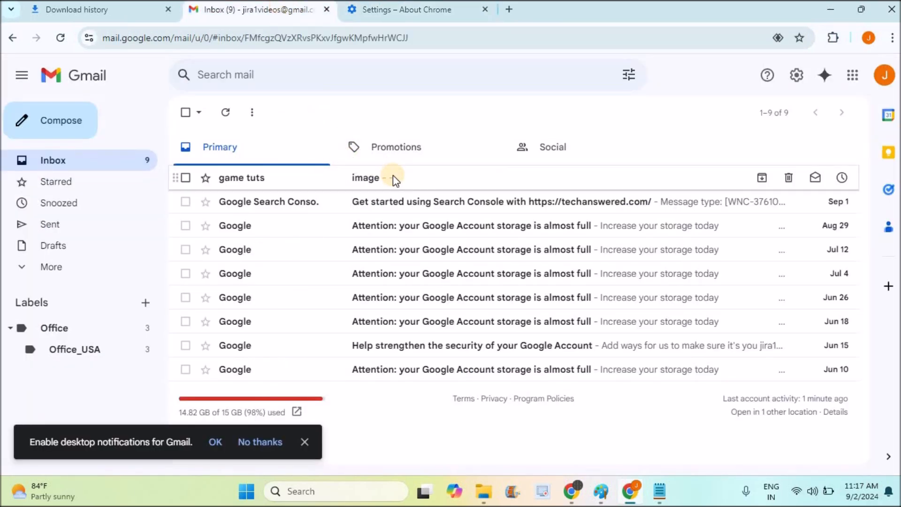
left_click(365, 177)
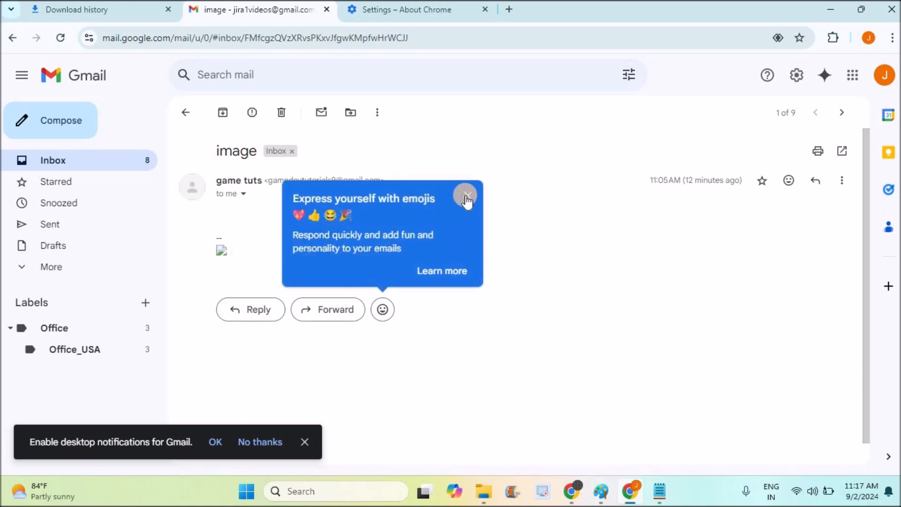
left_click(466, 195)
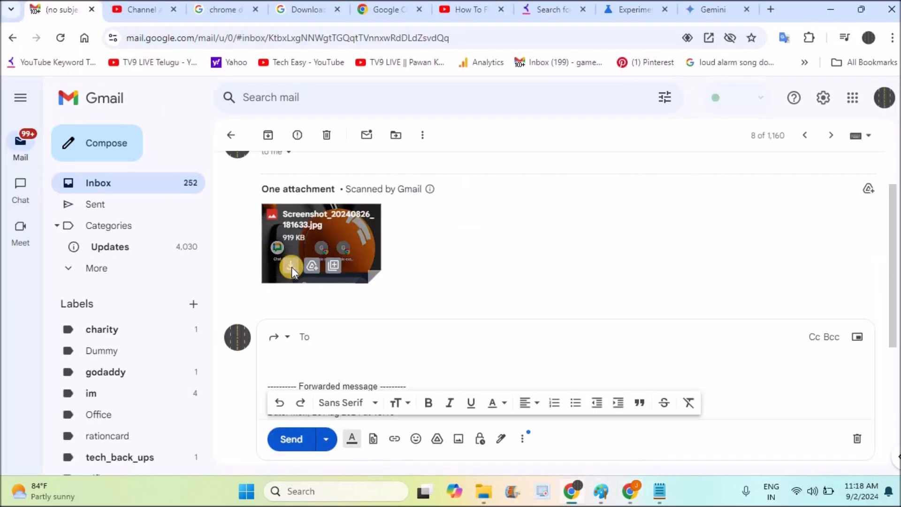
Download the 919 KB screenshot attachment and confirm it in the recent downloads list.
left_click(291, 266)
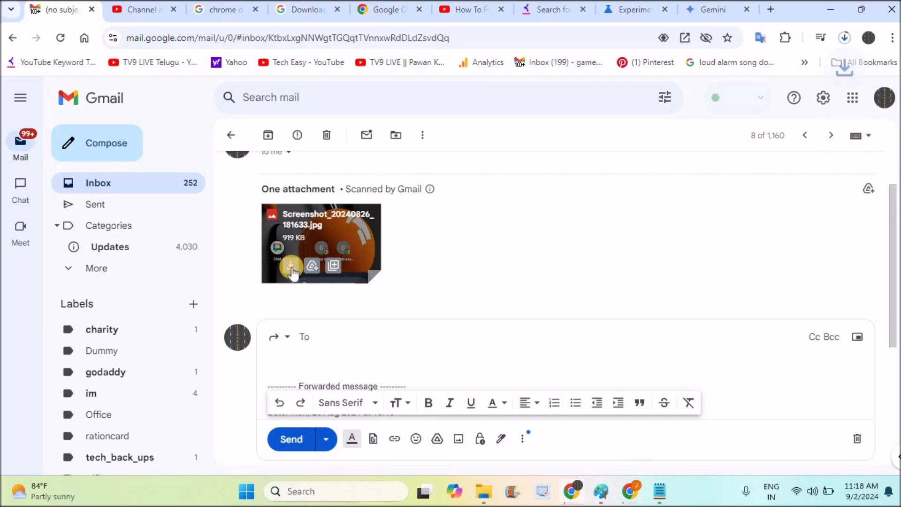
left_click(291, 266)
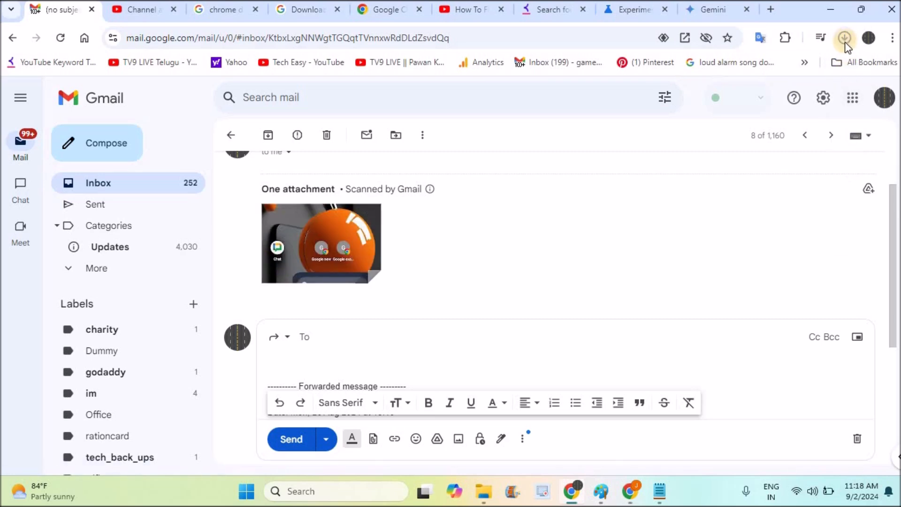
left_click(845, 37)
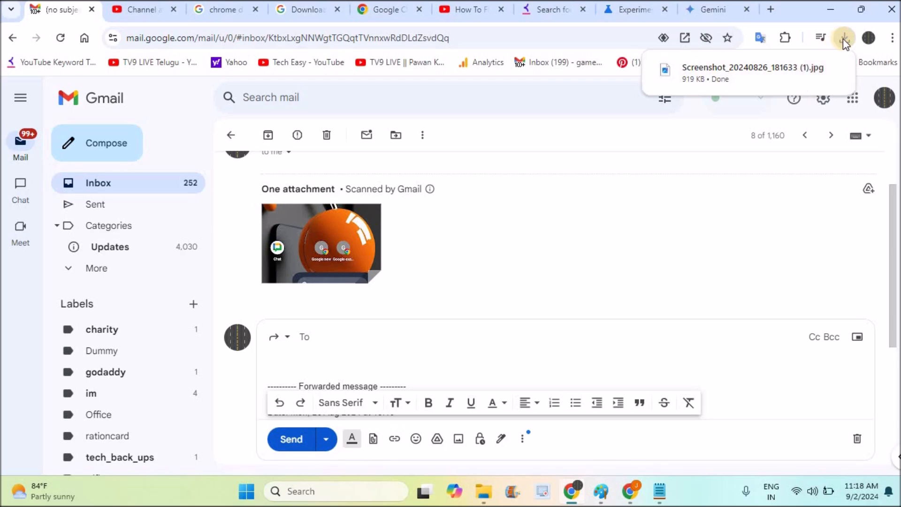
mouse_move(845, 38)
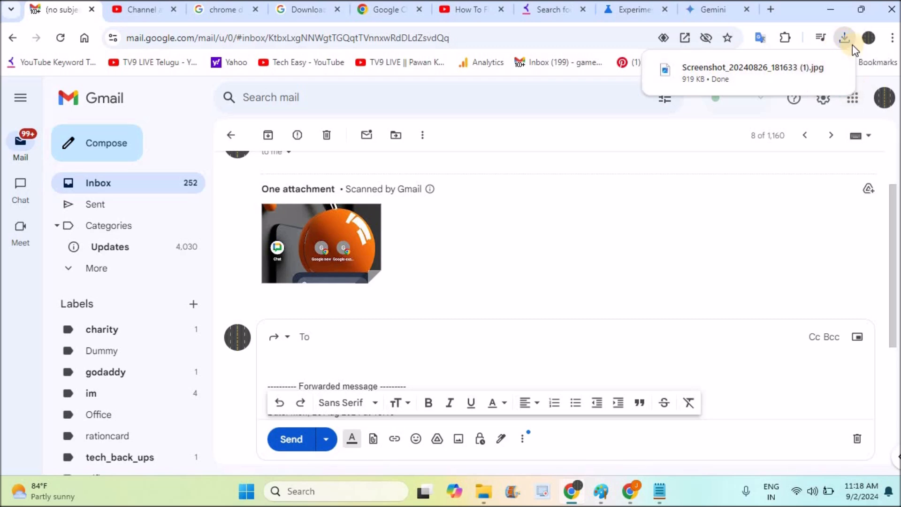
mouse_move(761, 15)
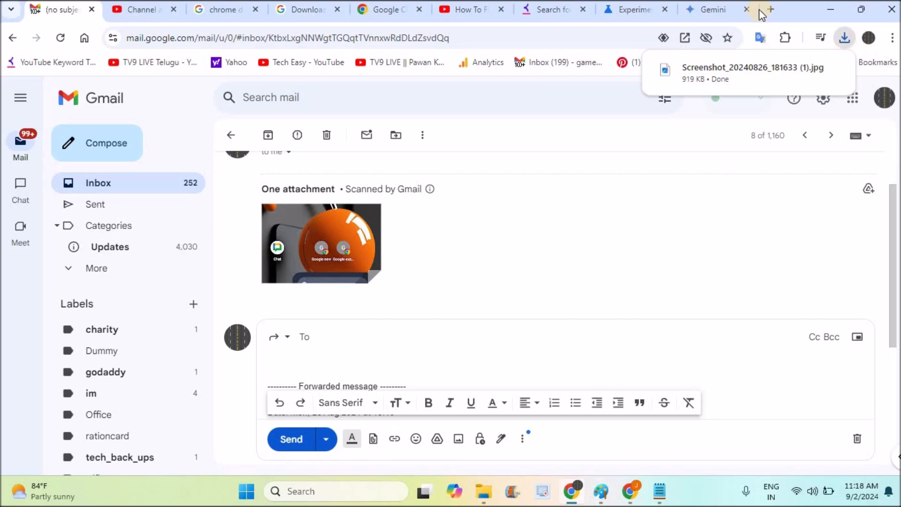
left_click(771, 10)
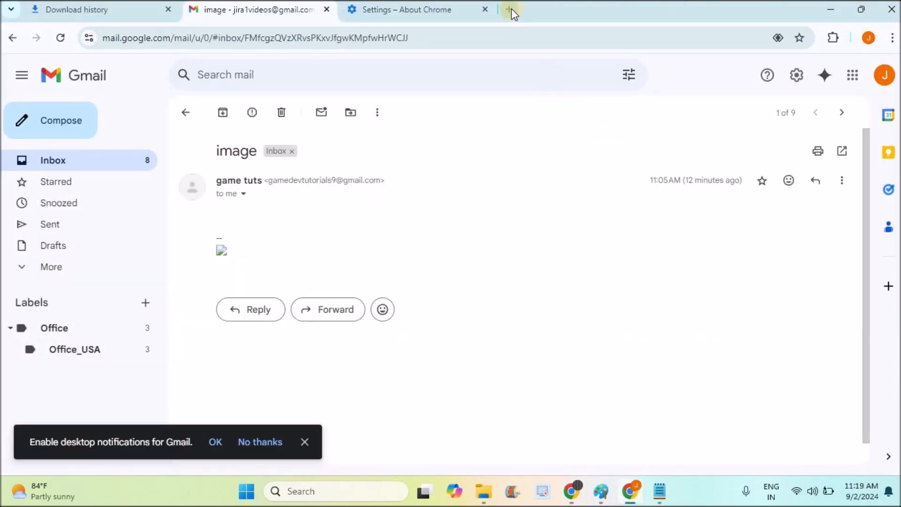
Bookmark the download history page (Ctrl+J) and rename the bookmark to 'bubble download'.
key("ctrl+j")
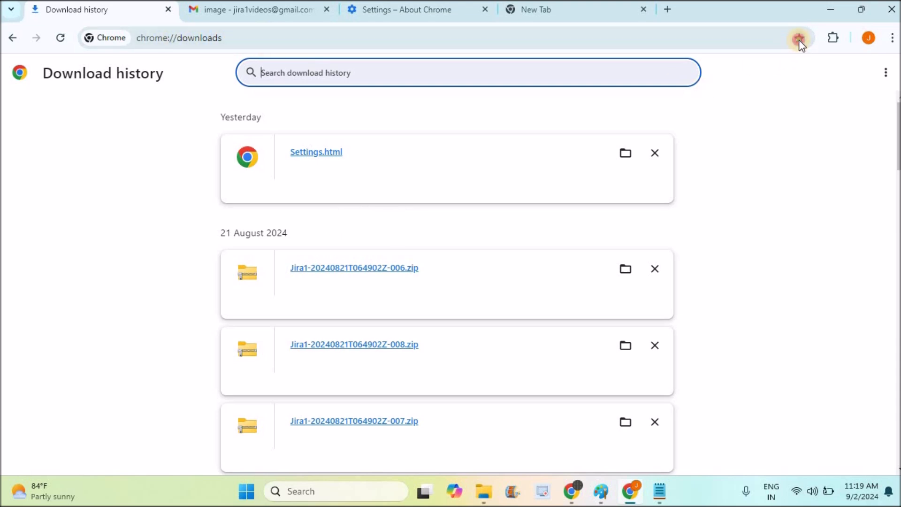
left_click(799, 38)
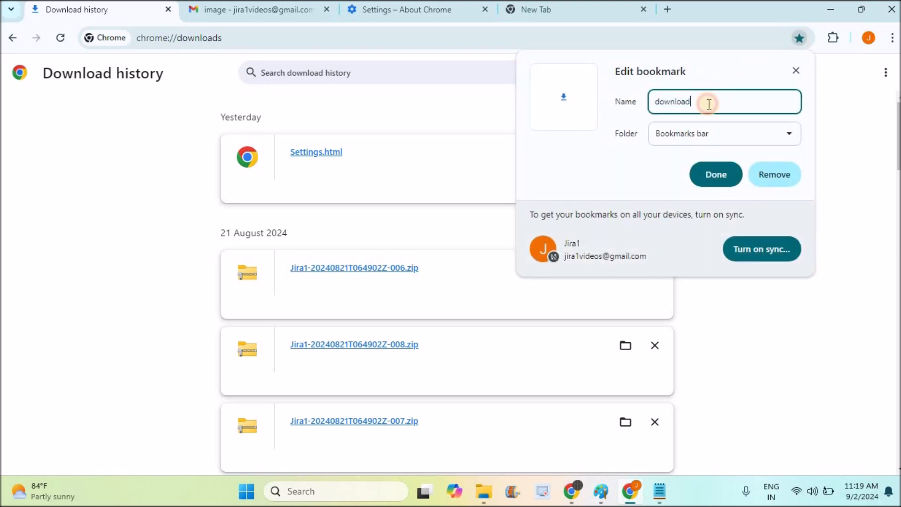
key("ctrl+a")
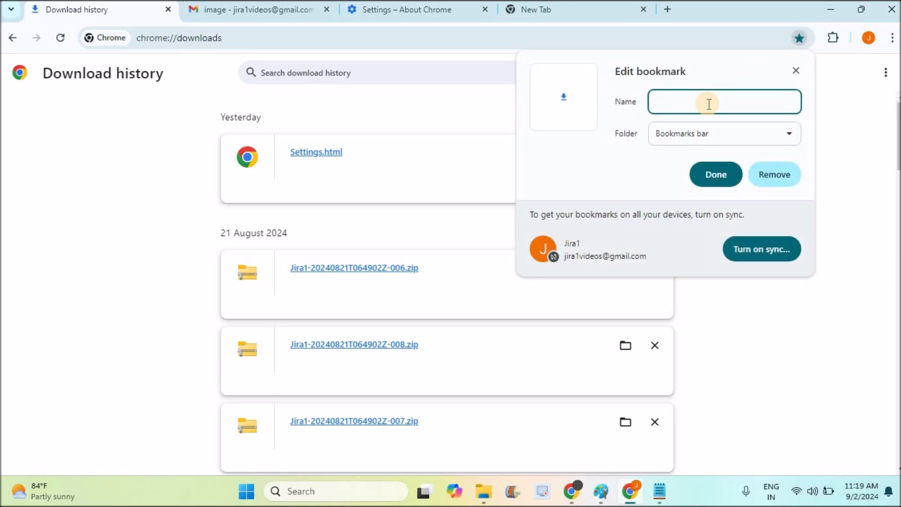
type("bubbl")
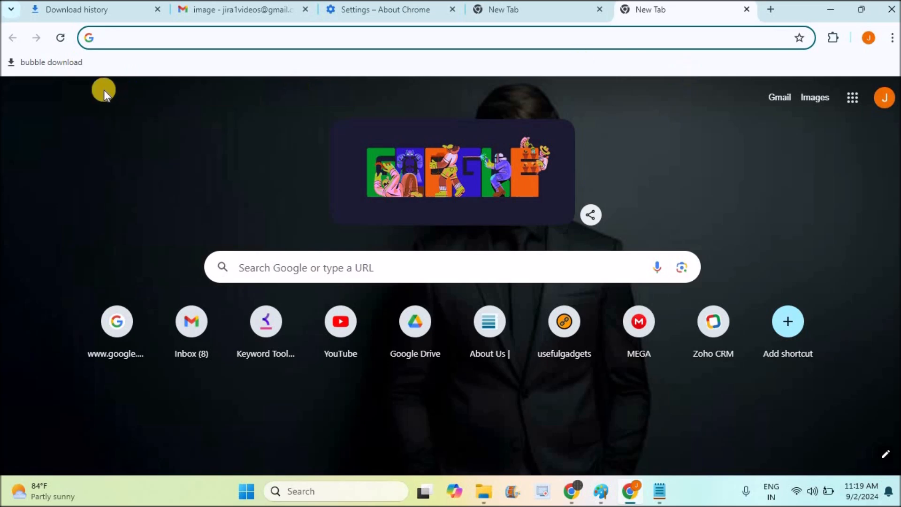
mouse_move(63, 69)
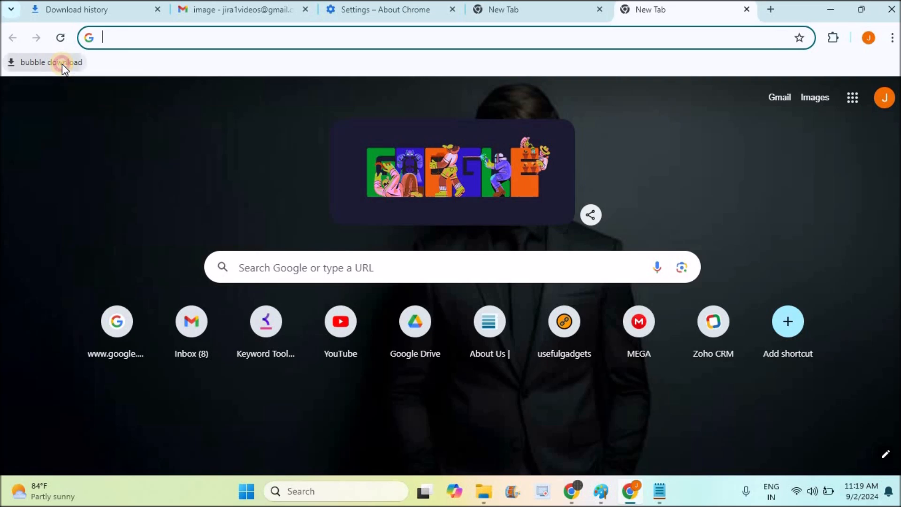
Follow the 'bubble download' bookmark to reach chrome://downloads.
left_click(47, 62)
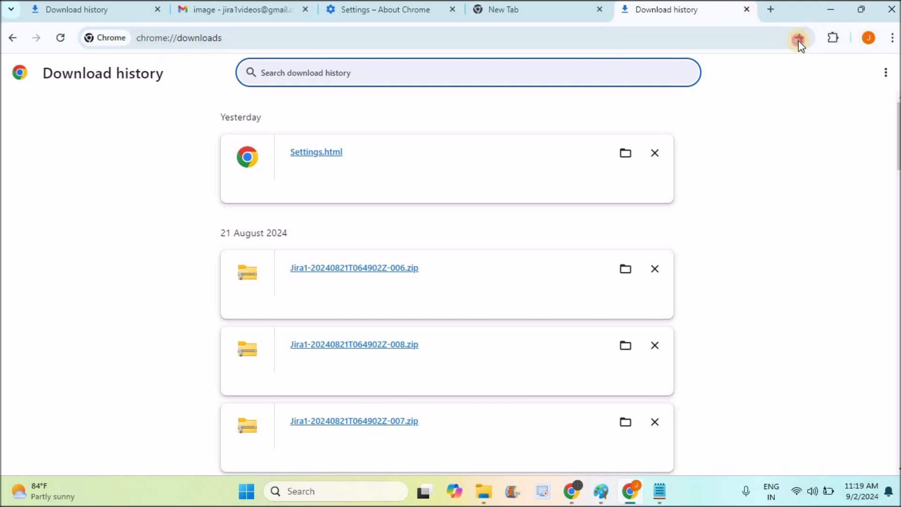
Verify the 'bubble download' bookmark's name and folder, keep it, and start a new tab.
left_click(798, 38)
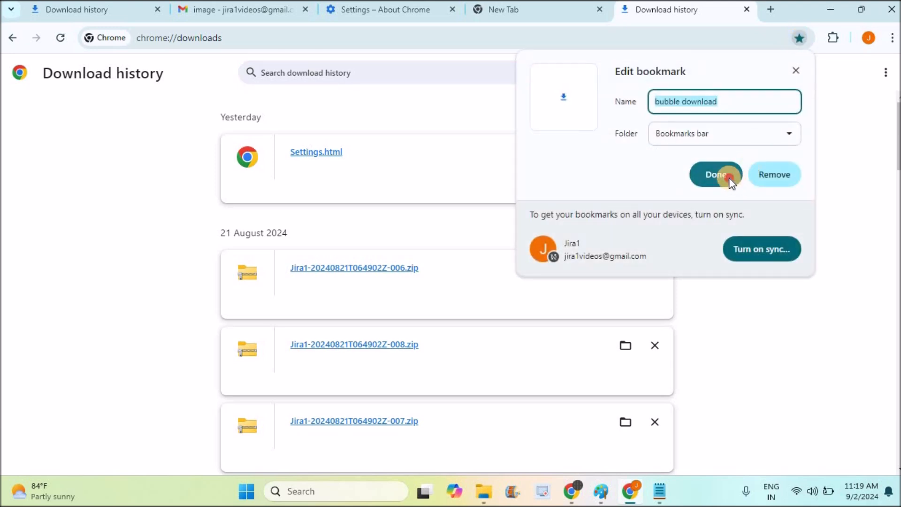
left_click(715, 174)
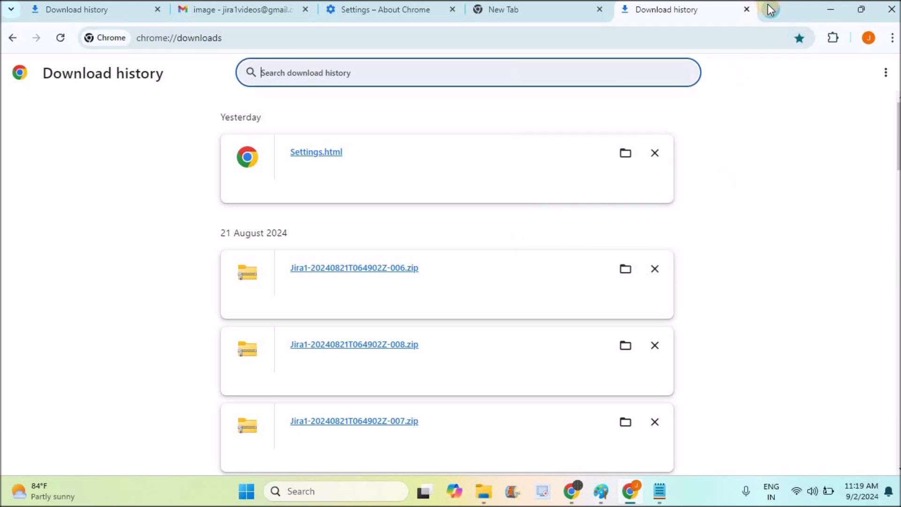
left_click(770, 9)
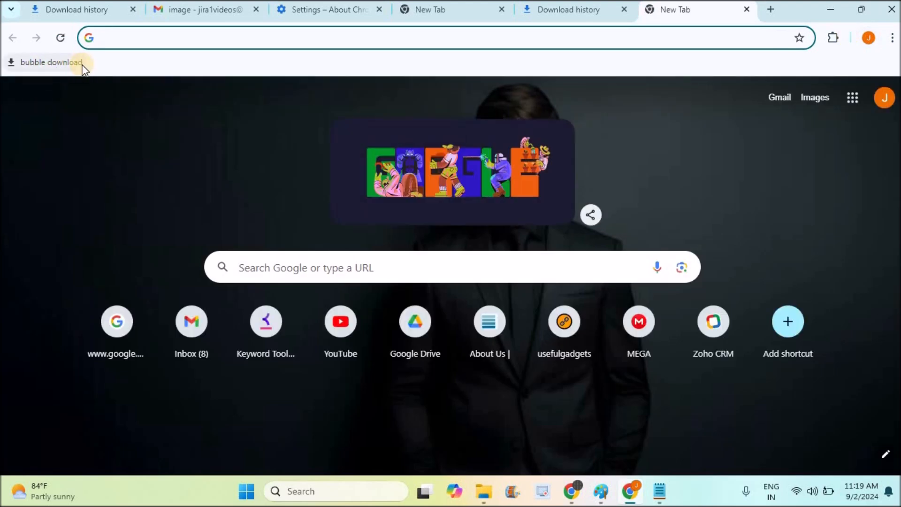
mouse_move(51, 62)
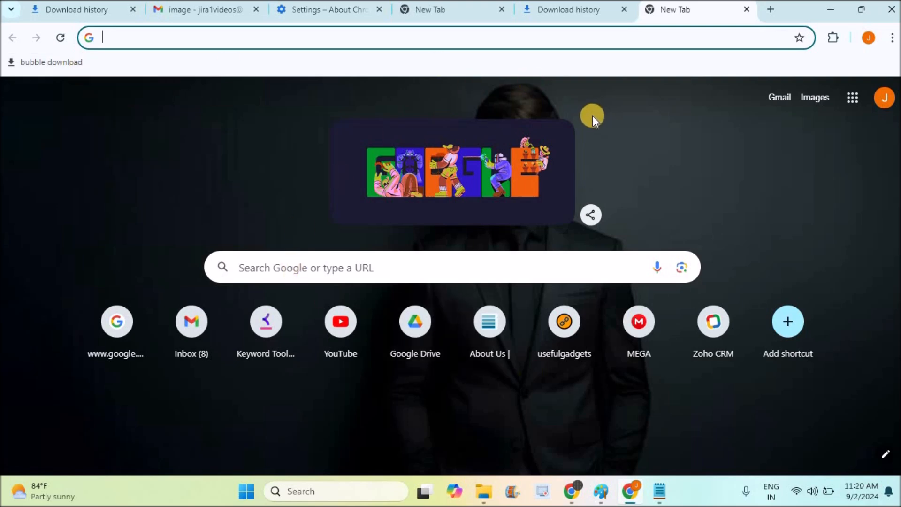
mouse_move(310, 233)
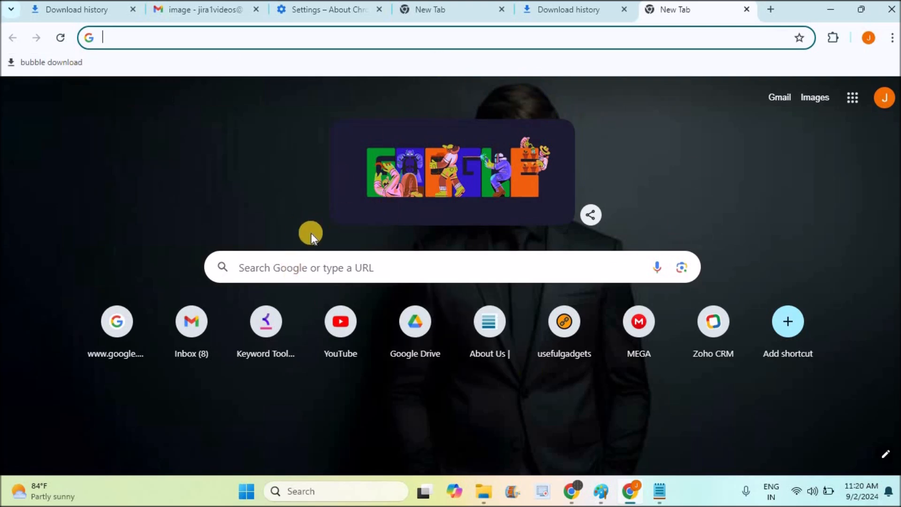